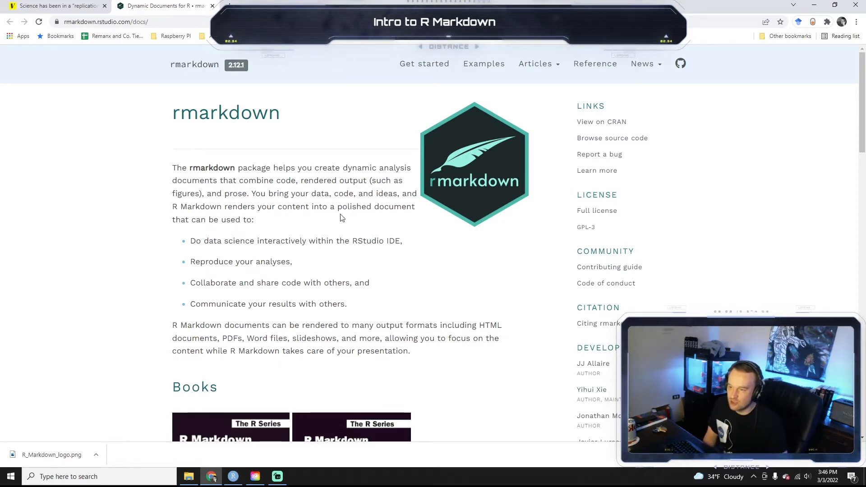
# Select the overview bullet text "Communicate your results with others."
pyautogui.moveTo(257, 241); pyautogui.dragTo(334, 240)
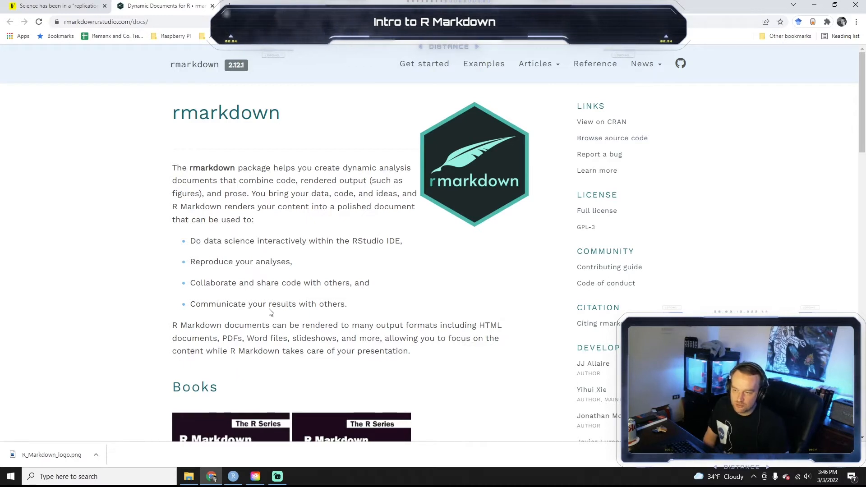
pyautogui.moveTo(194, 261); pyautogui.dragTo(277, 261)
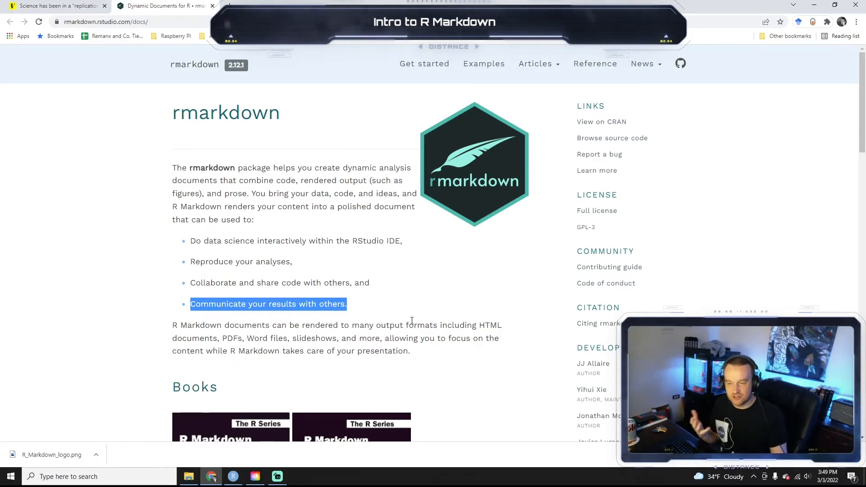
pyautogui.moveTo(397, 351)
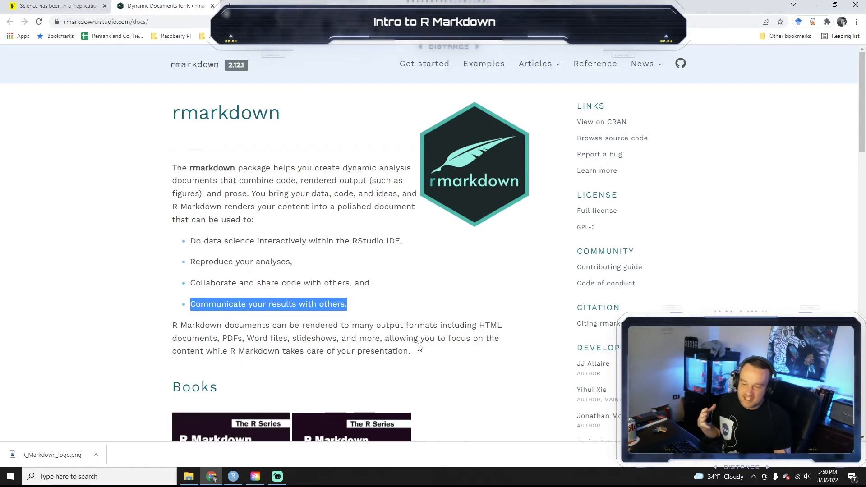
# Scroll down to the Books section showing the two R Markdown book covers
pyautogui.scroll(-3)
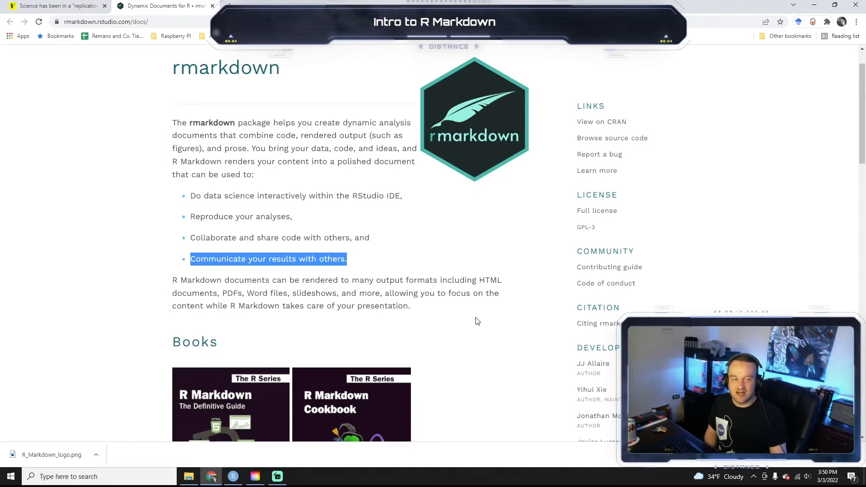
pyautogui.scroll(-3)
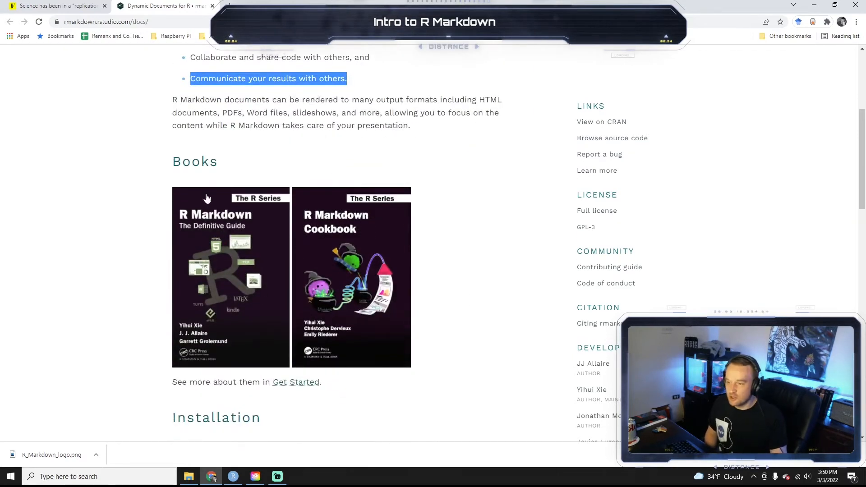
pyautogui.moveTo(415, 315)
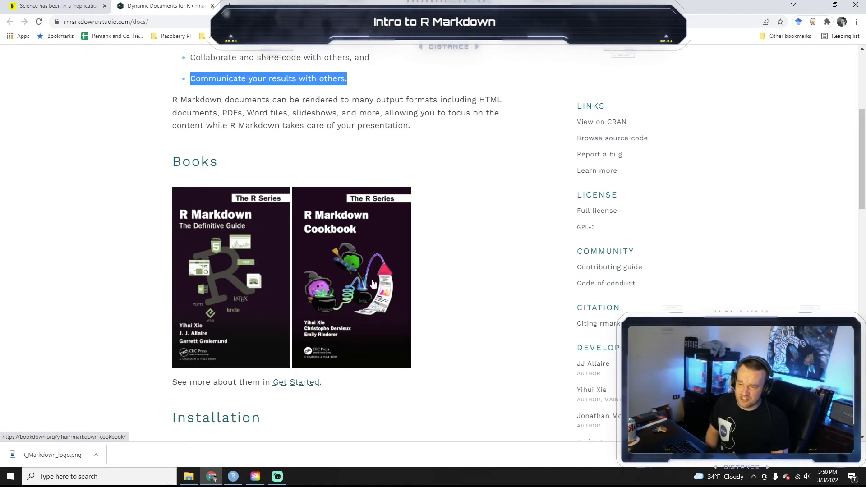
pyautogui.moveTo(318, 252)
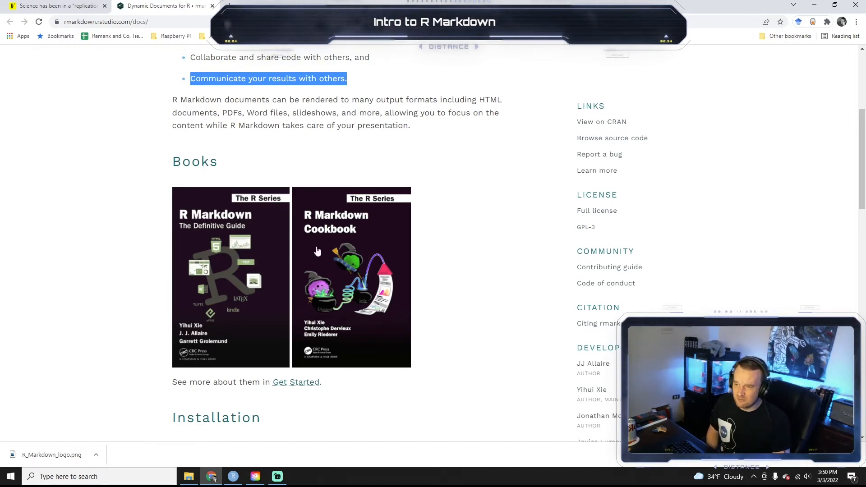
pyautogui.moveTo(209, 290)
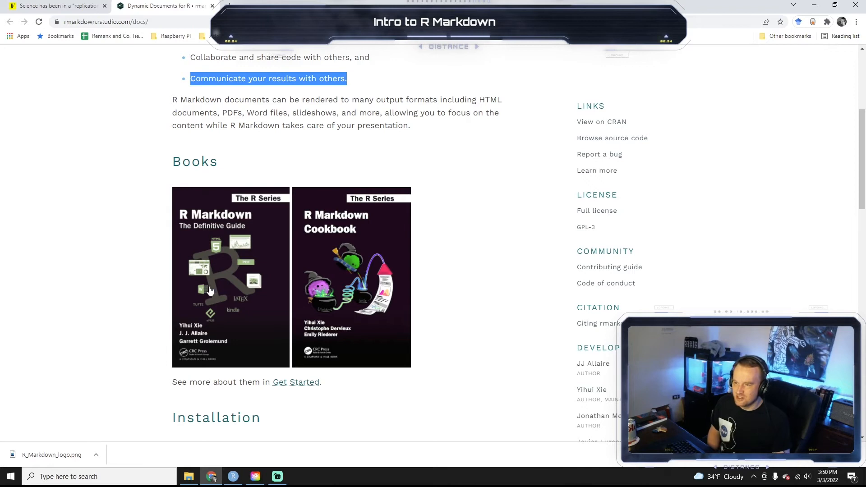
pyautogui.moveTo(223, 278)
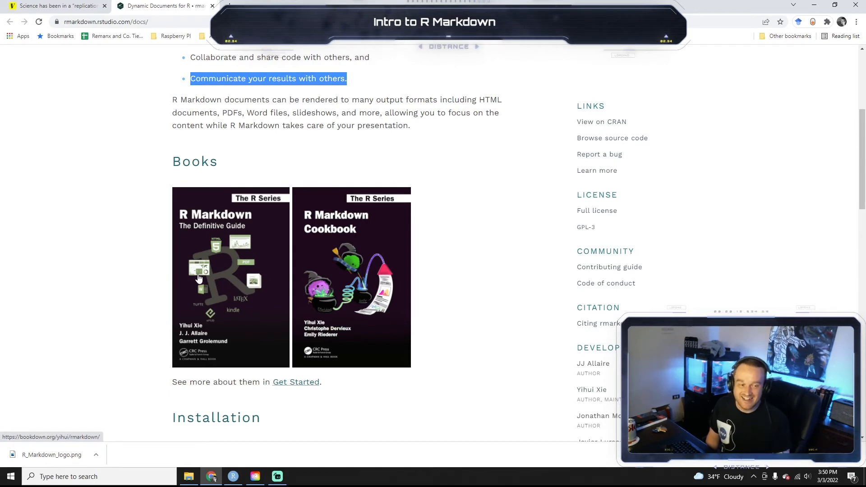
pyautogui.moveTo(104, 316)
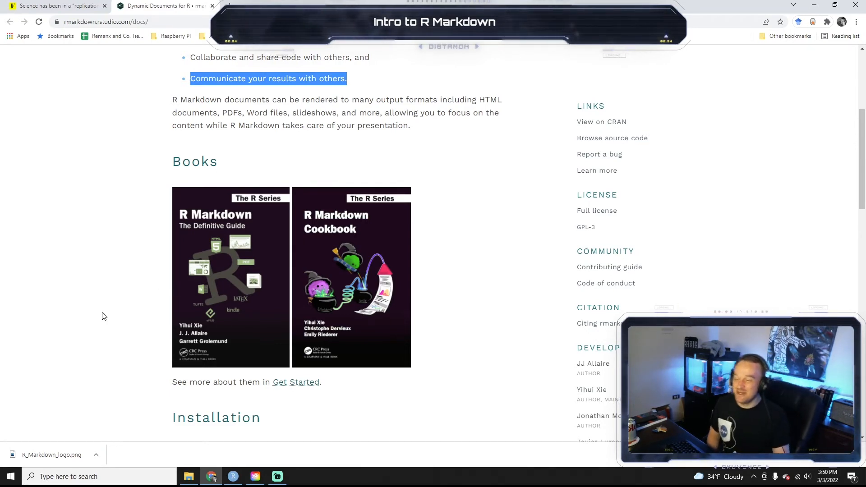
pyautogui.moveTo(130, 321)
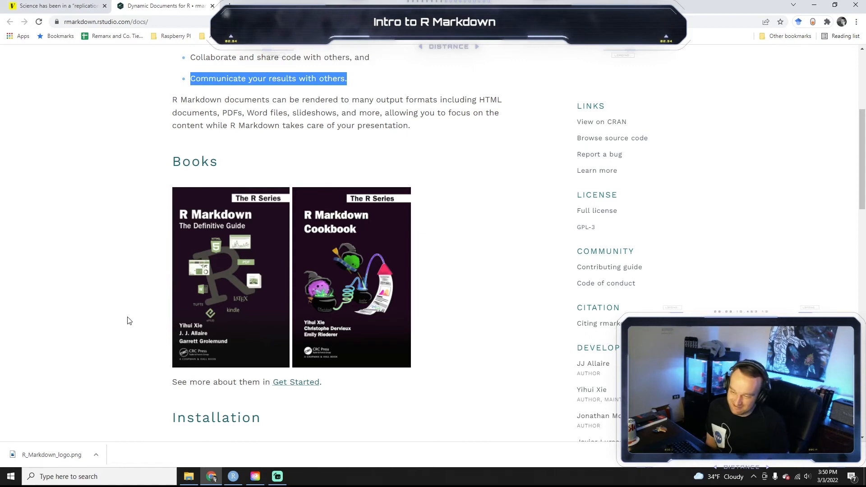
# Scroll through the Installation section with the install.packages code
pyautogui.scroll(-3)
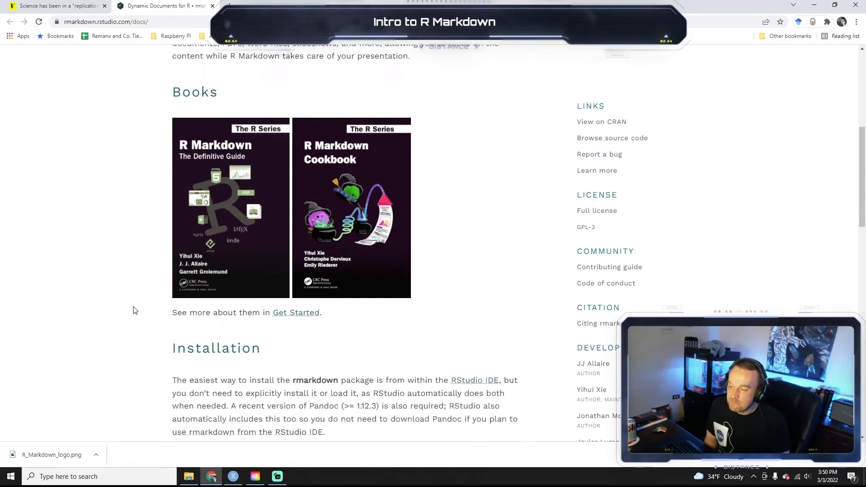
pyautogui.scroll(-3)
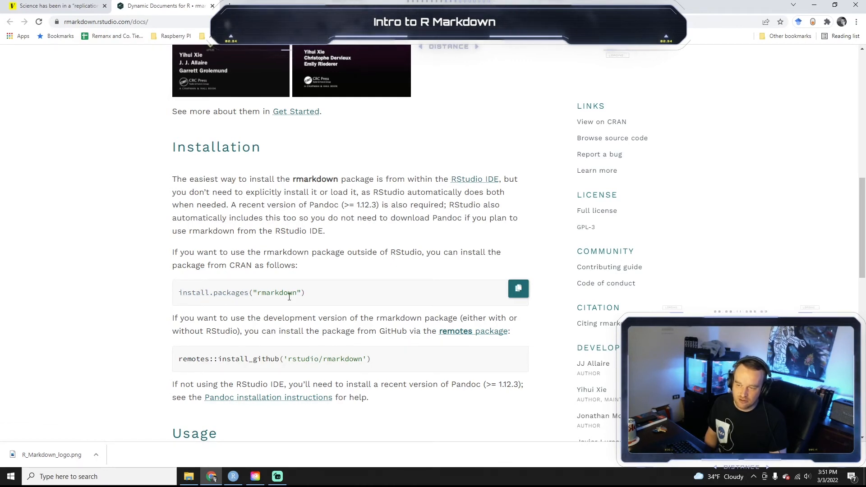
pyautogui.moveTo(273, 301)
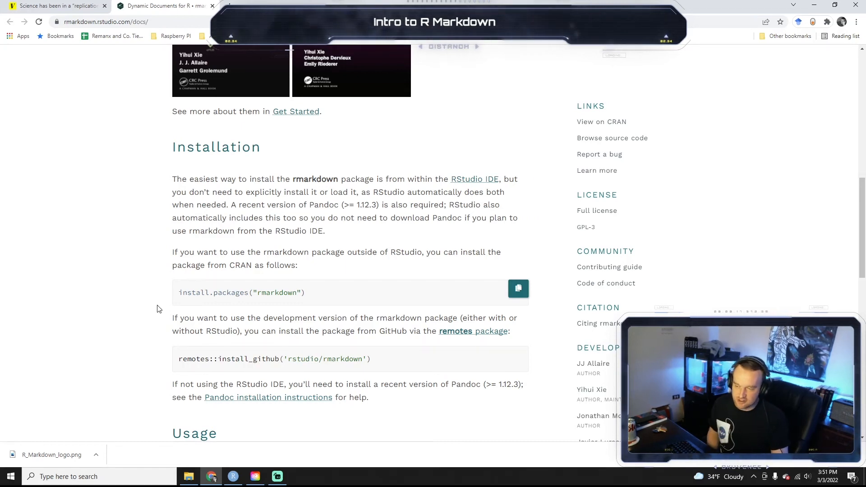
pyautogui.scroll(-3)
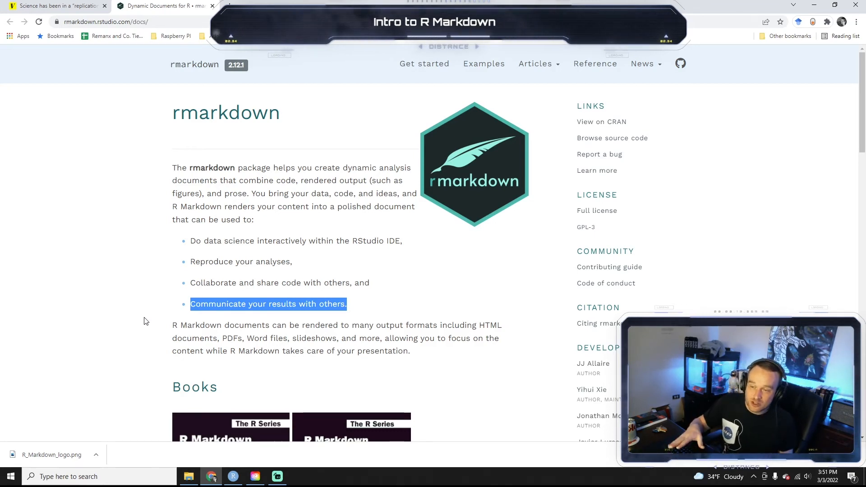
pyautogui.moveTo(492, 100)
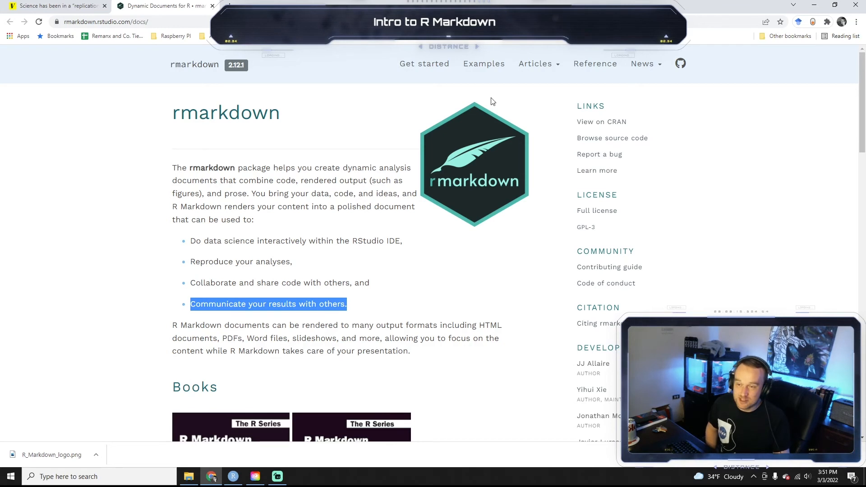
# Go from the rmarkdown Examples page to the R Markdown gallery and scroll its examples
pyautogui.click(484, 63)
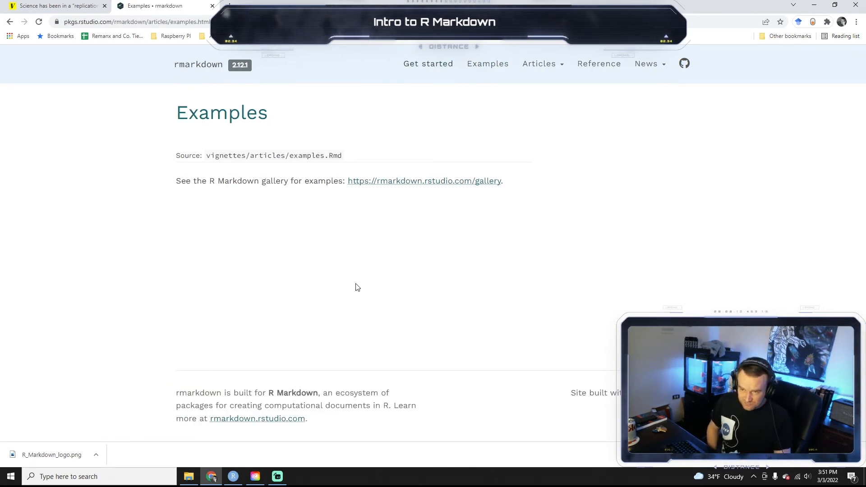
pyautogui.click(424, 180)
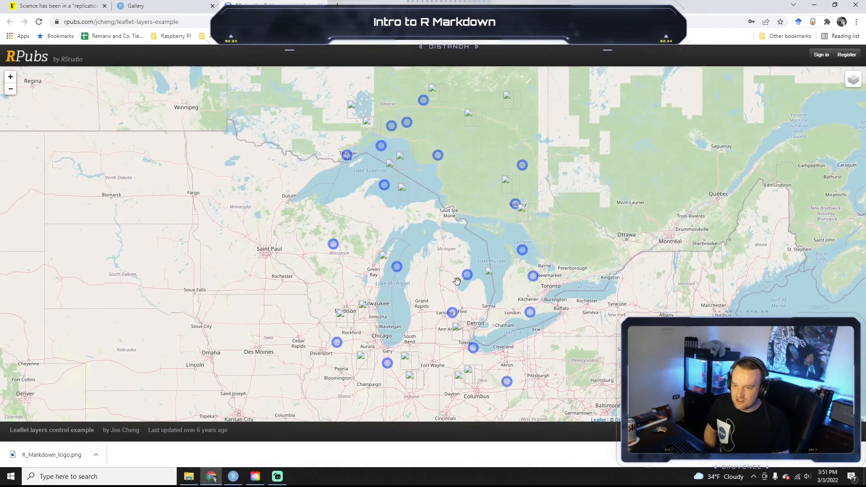
pyautogui.scroll(-3)
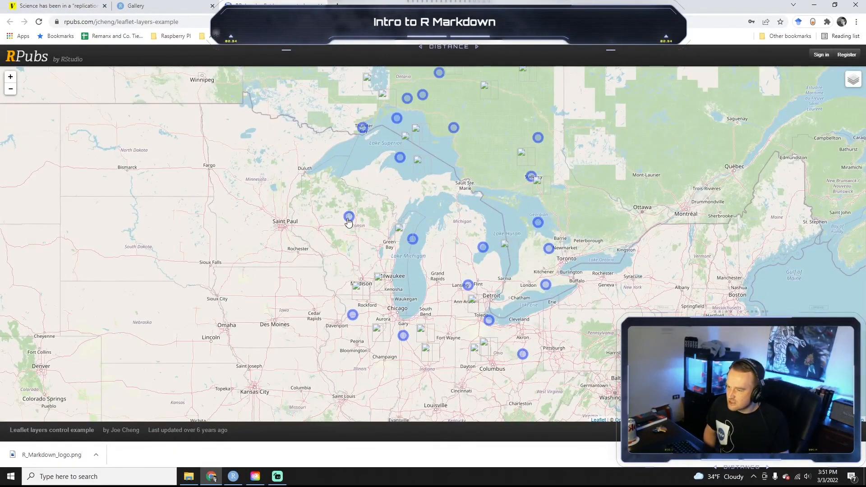
pyautogui.moveTo(537, 280)
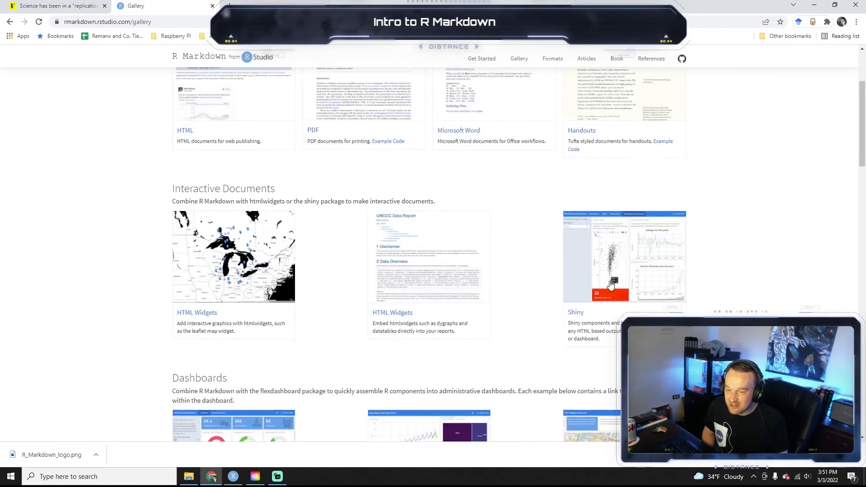
# Try the Shiny interactive example, return from its 404 page, and scroll the gallery
pyautogui.click(576, 312)
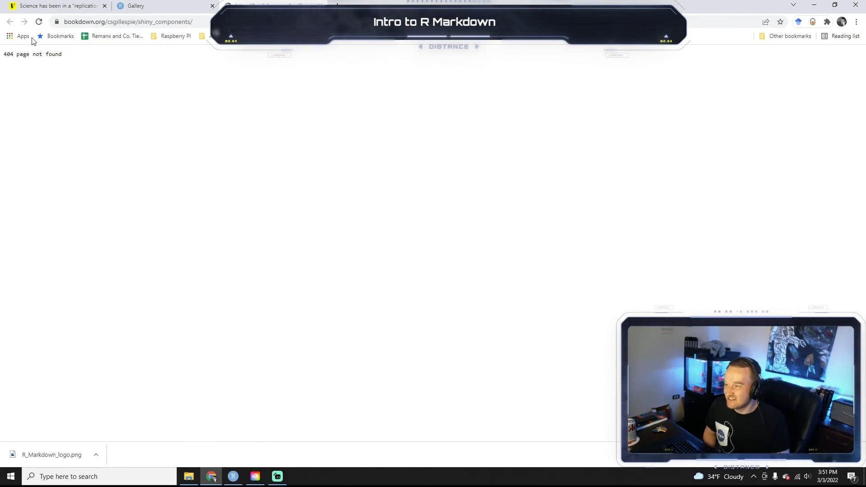
pyautogui.click(136, 6)
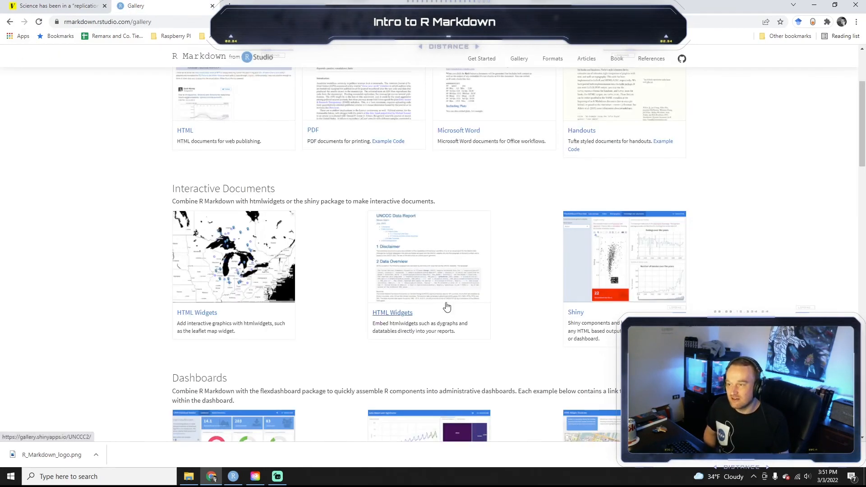
pyautogui.scroll(-3)
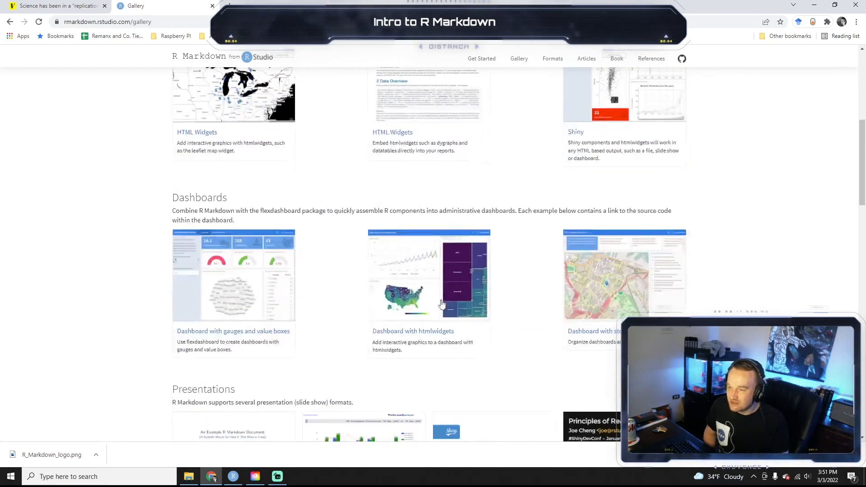
# In the HTML Widgets Showcase, view the d3heatmap example, then the Leaflet map of Auckland
pyautogui.scroll(-3)
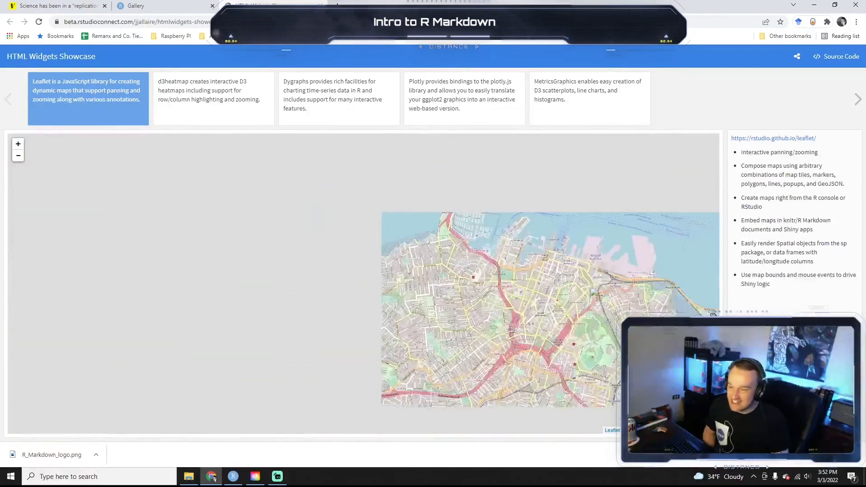
pyautogui.click(213, 91)
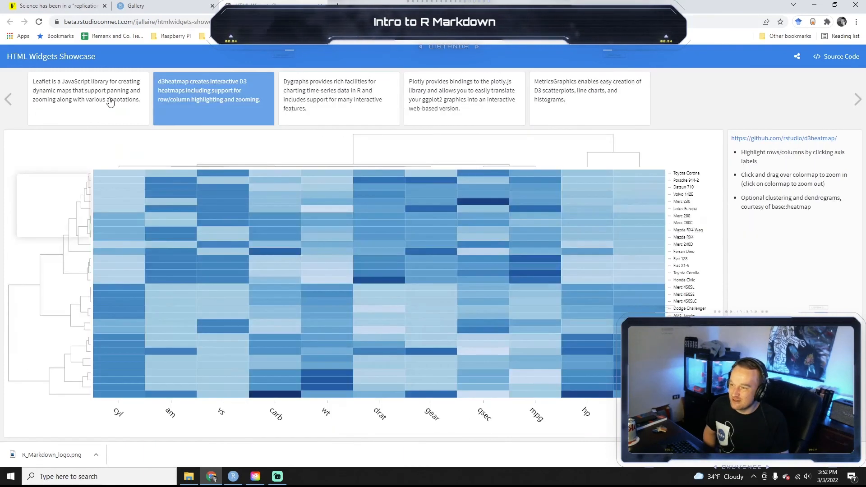
pyautogui.click(88, 98)
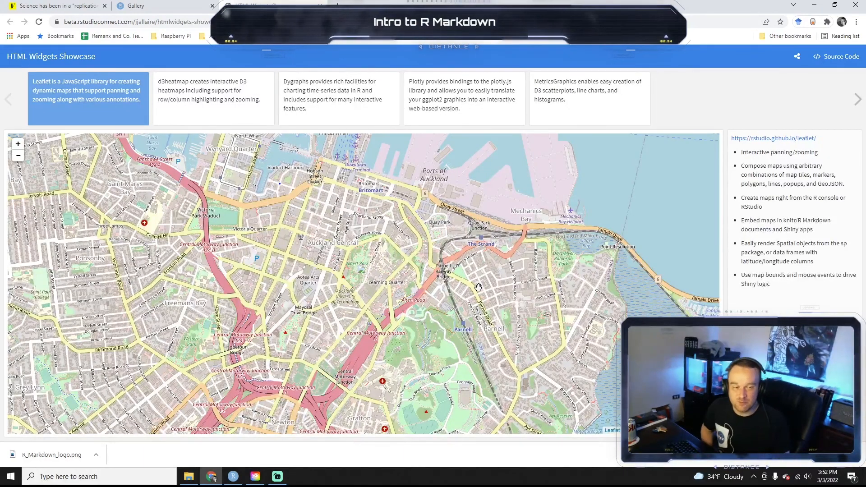